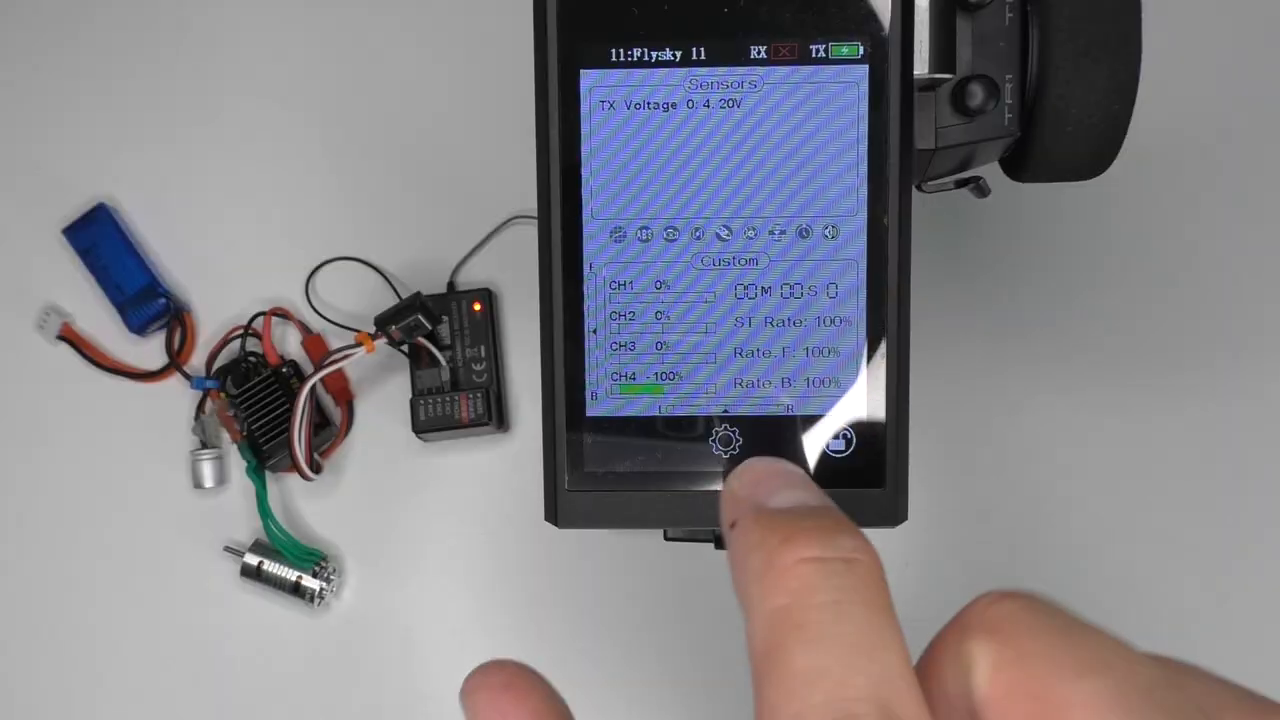
Step: From settings, open RX SET and choose Update Receiver in the Receiver Set list
{"action": "left_click", "coordinate": [726, 446]}
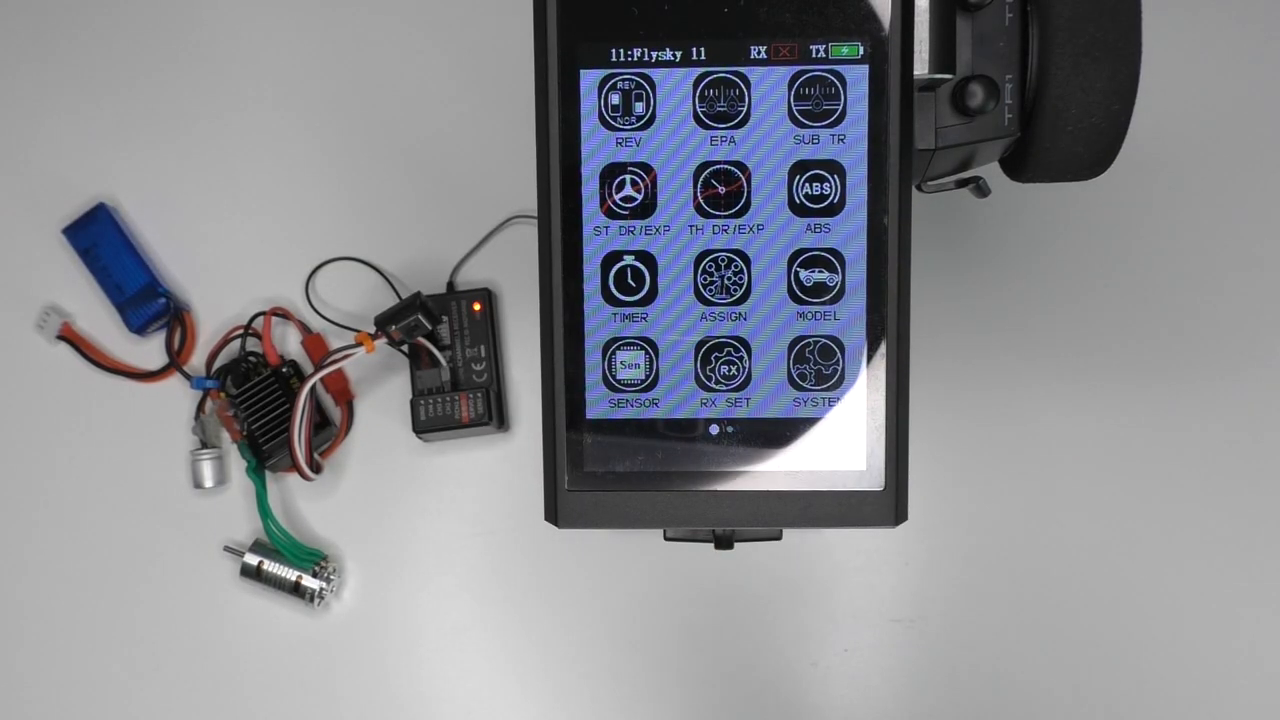
{"action": "left_click", "coordinate": [724, 372]}
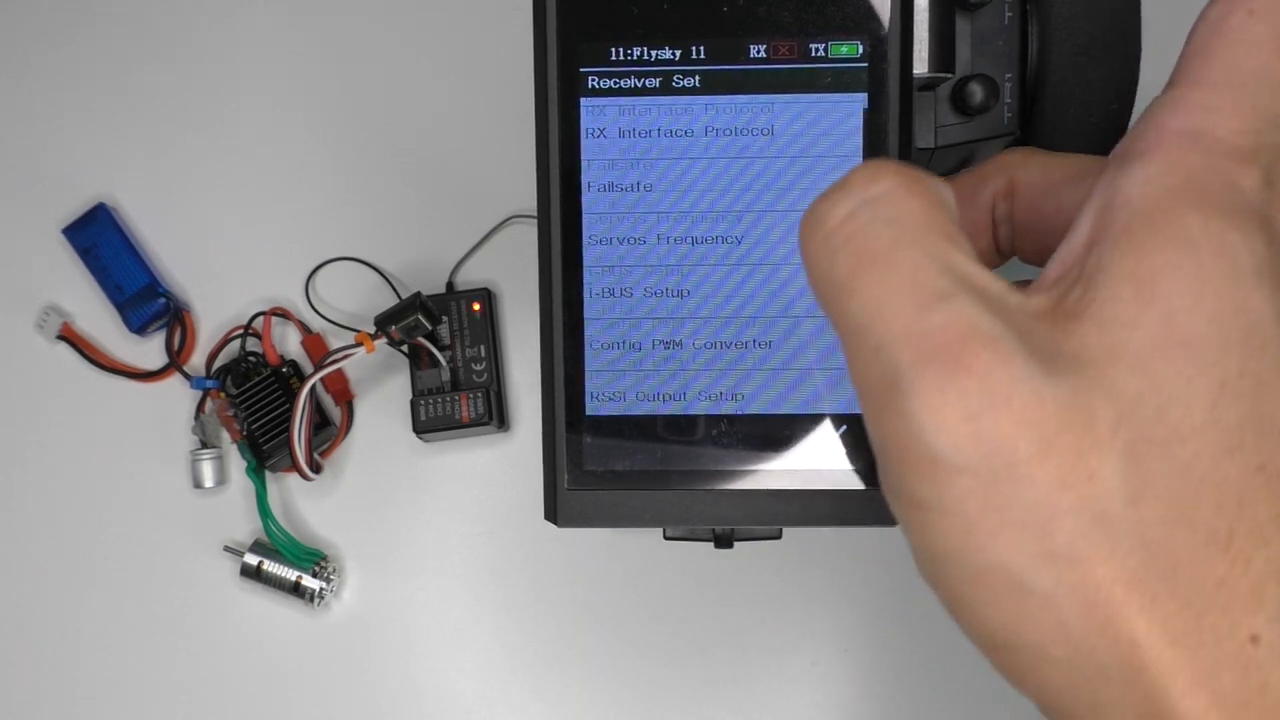
{"action": "scroll", "scroll_direction": "down", "scroll_amount": 3}
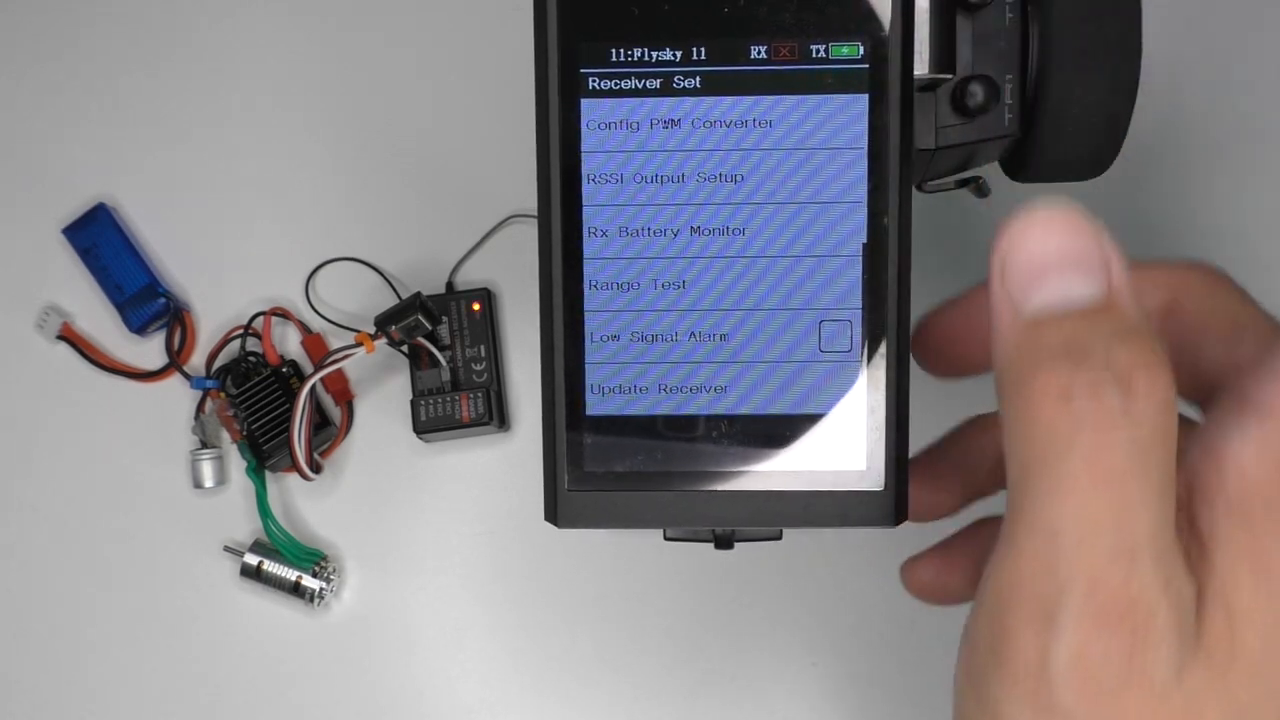
{"action": "left_click", "coordinate": [660, 387]}
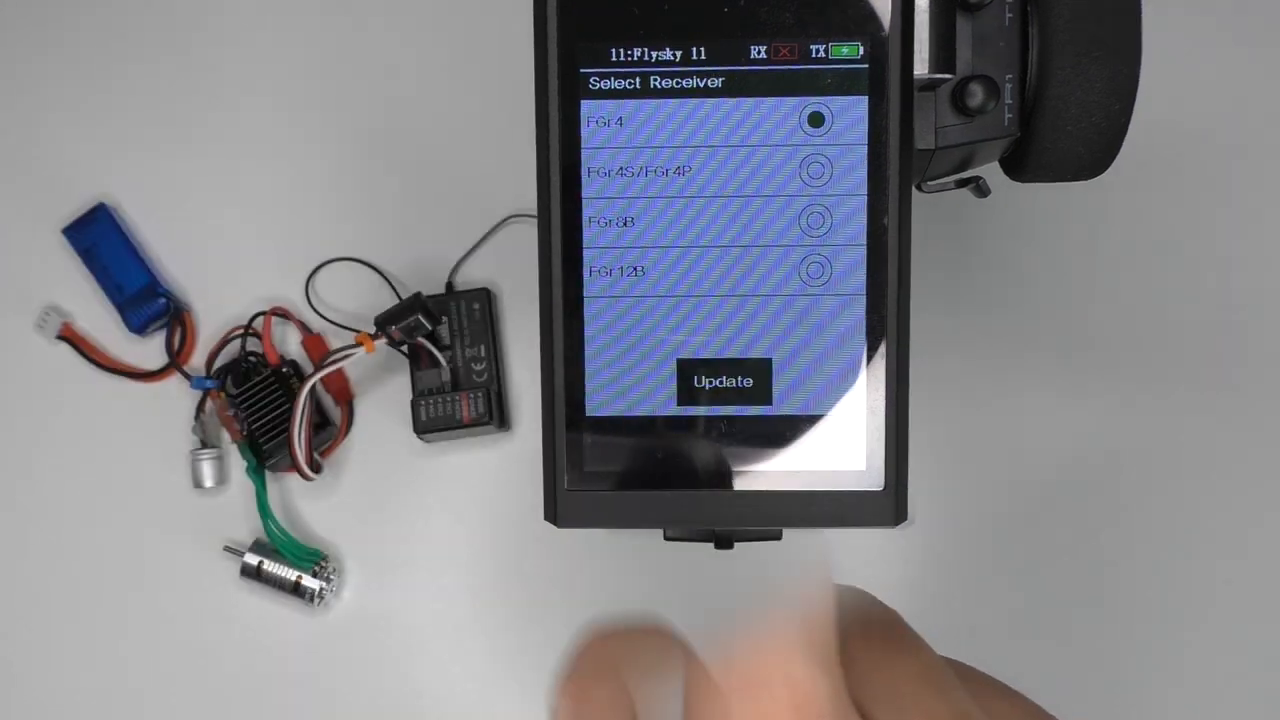
Step: Select FGr4S/FGr4P as the receiver type to update
{"action": "left_click", "coordinate": [723, 380]}
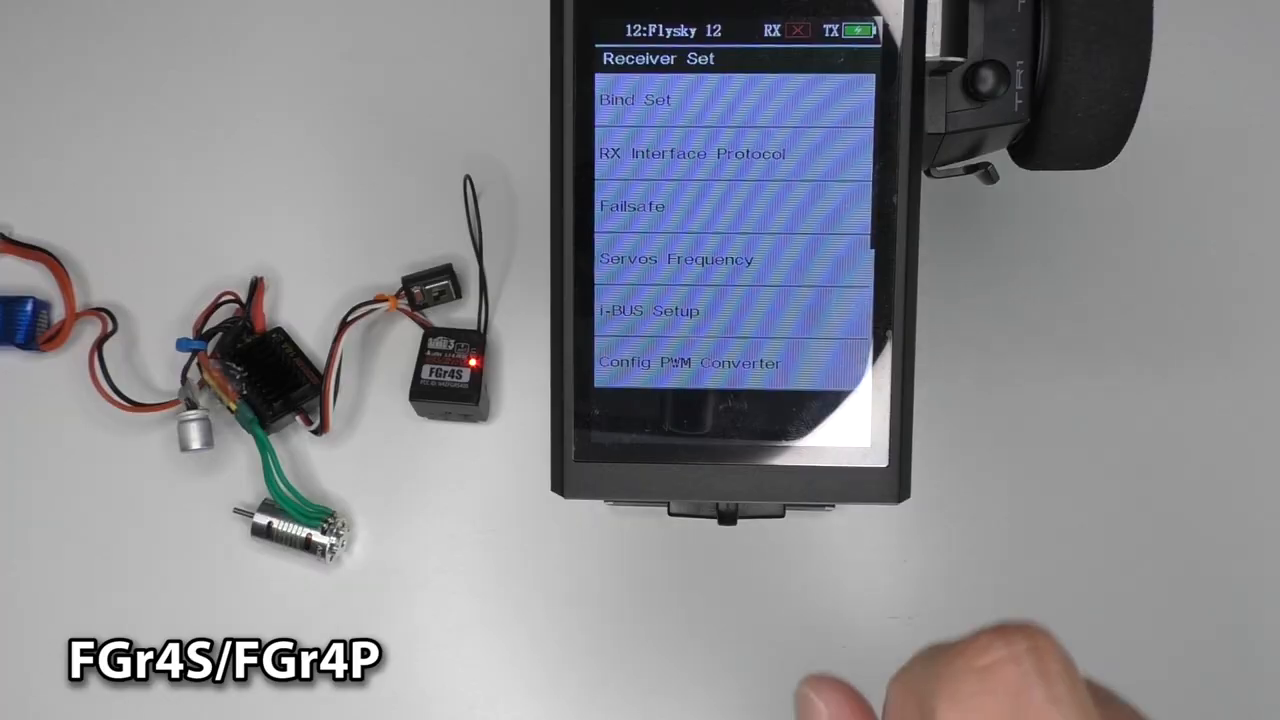
Step: Open Bind Set and start binding with Classic Rx to the FGr4S receiver
{"action": "left_click", "coordinate": [638, 102]}
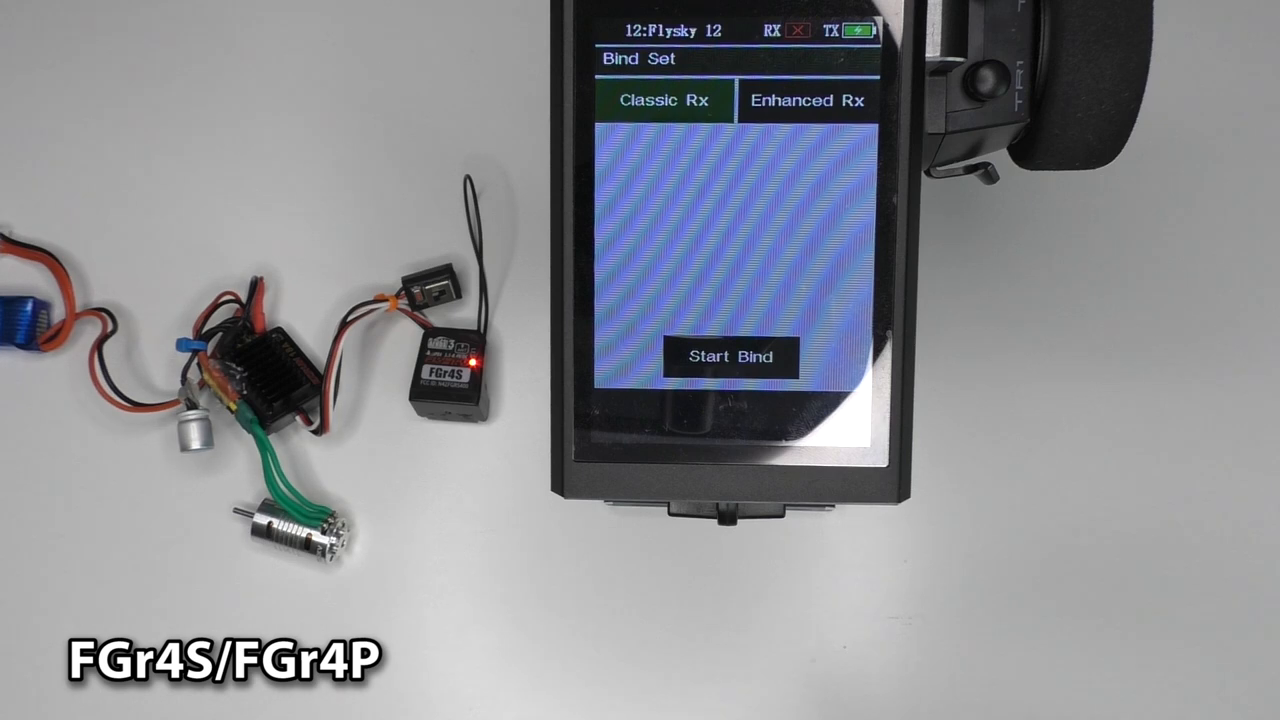
{"action": "left_click", "coordinate": [733, 357]}
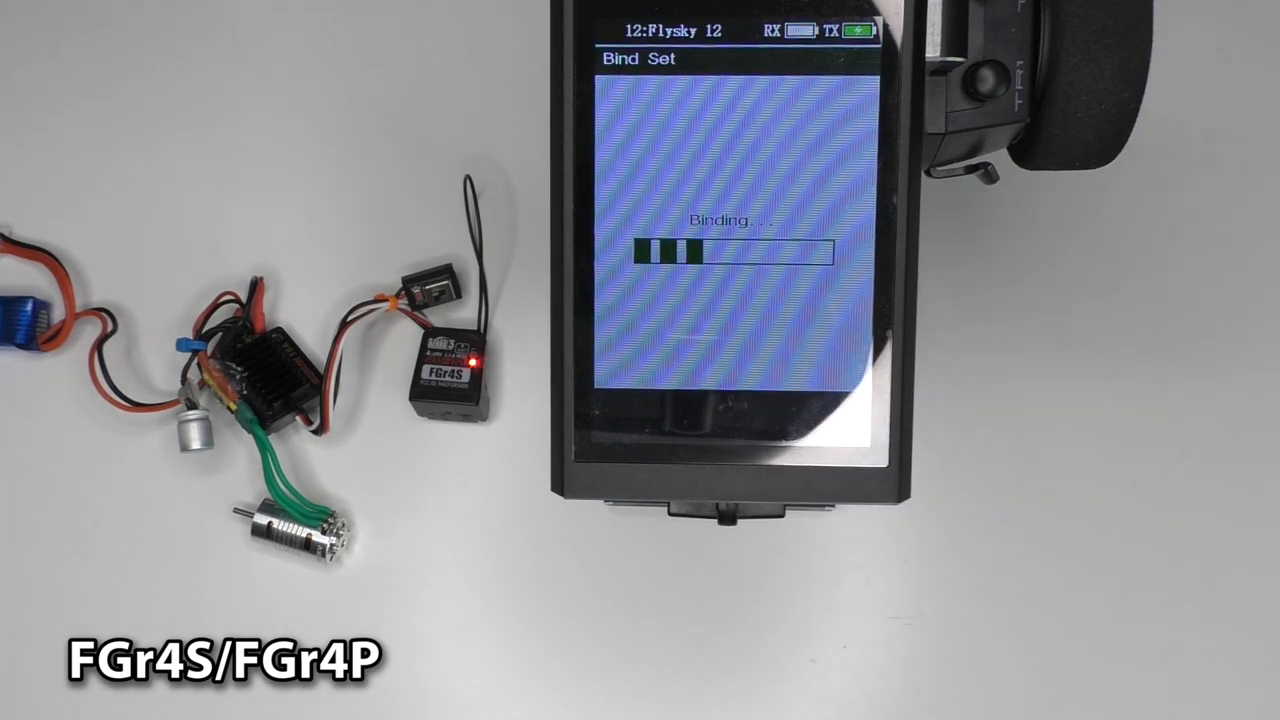